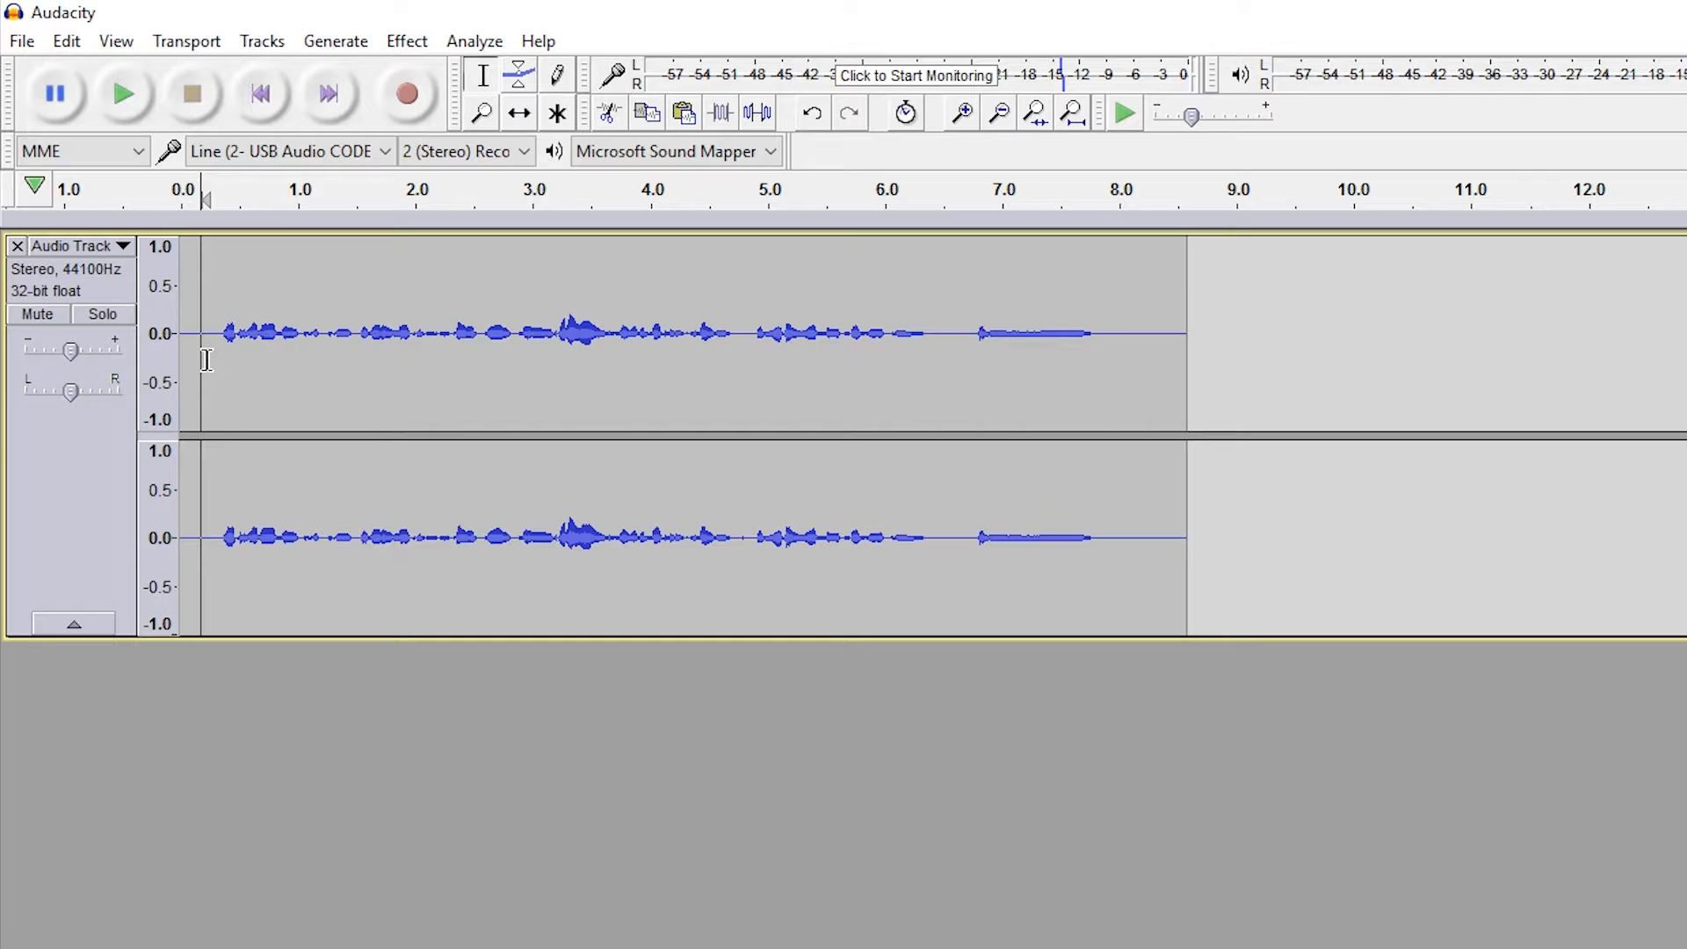
Drag across the full eight-second stereo track to select the whole recording.
{"action": "left_click_drag", "start_coordinate": [202, 334], "coordinate": [898, 333]}
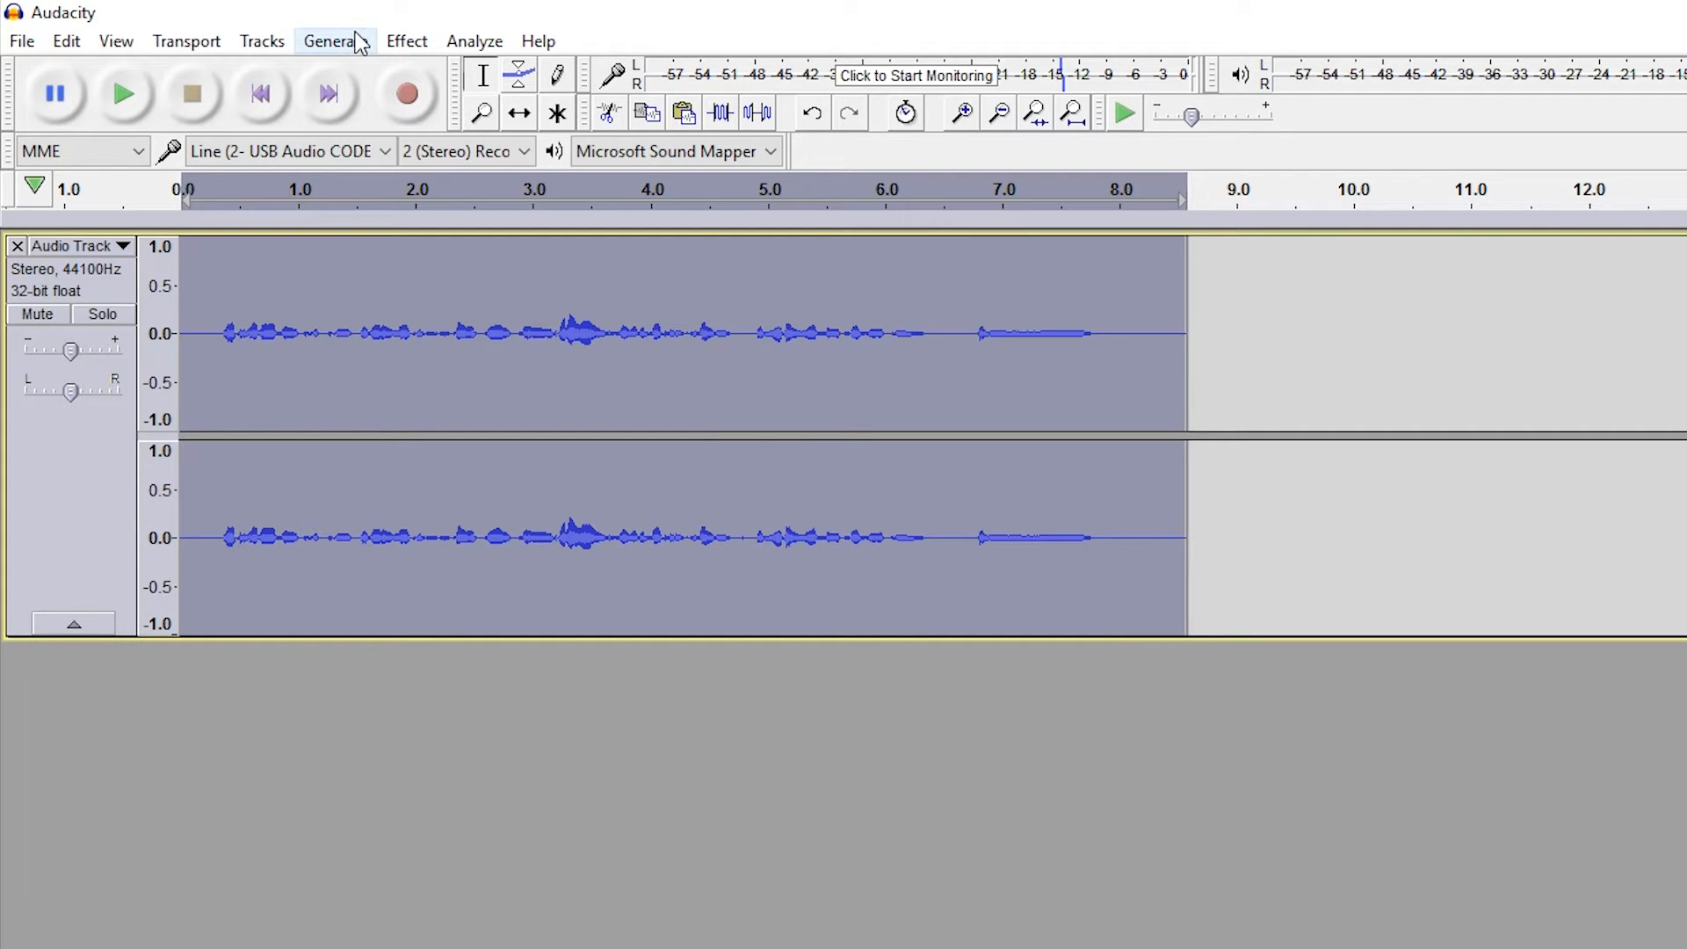
Choose Change Pitch from the Effect menu for the selected recording.
{"action": "left_click", "coordinate": [407, 41]}
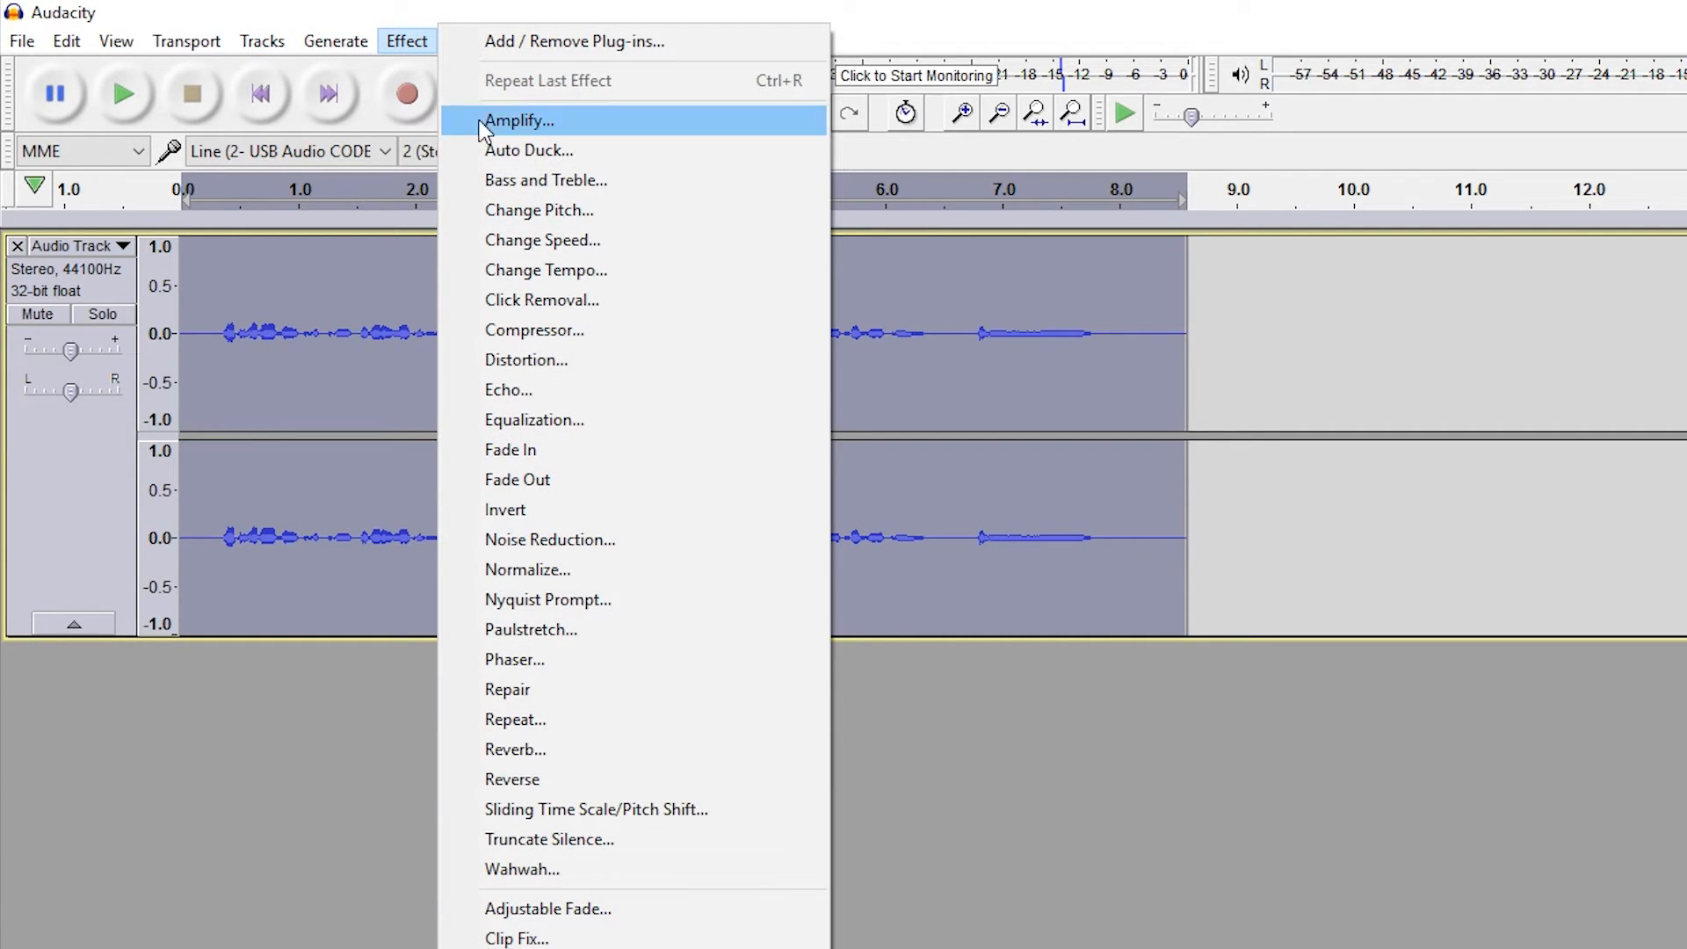
{"action": "left_click", "coordinate": [539, 210]}
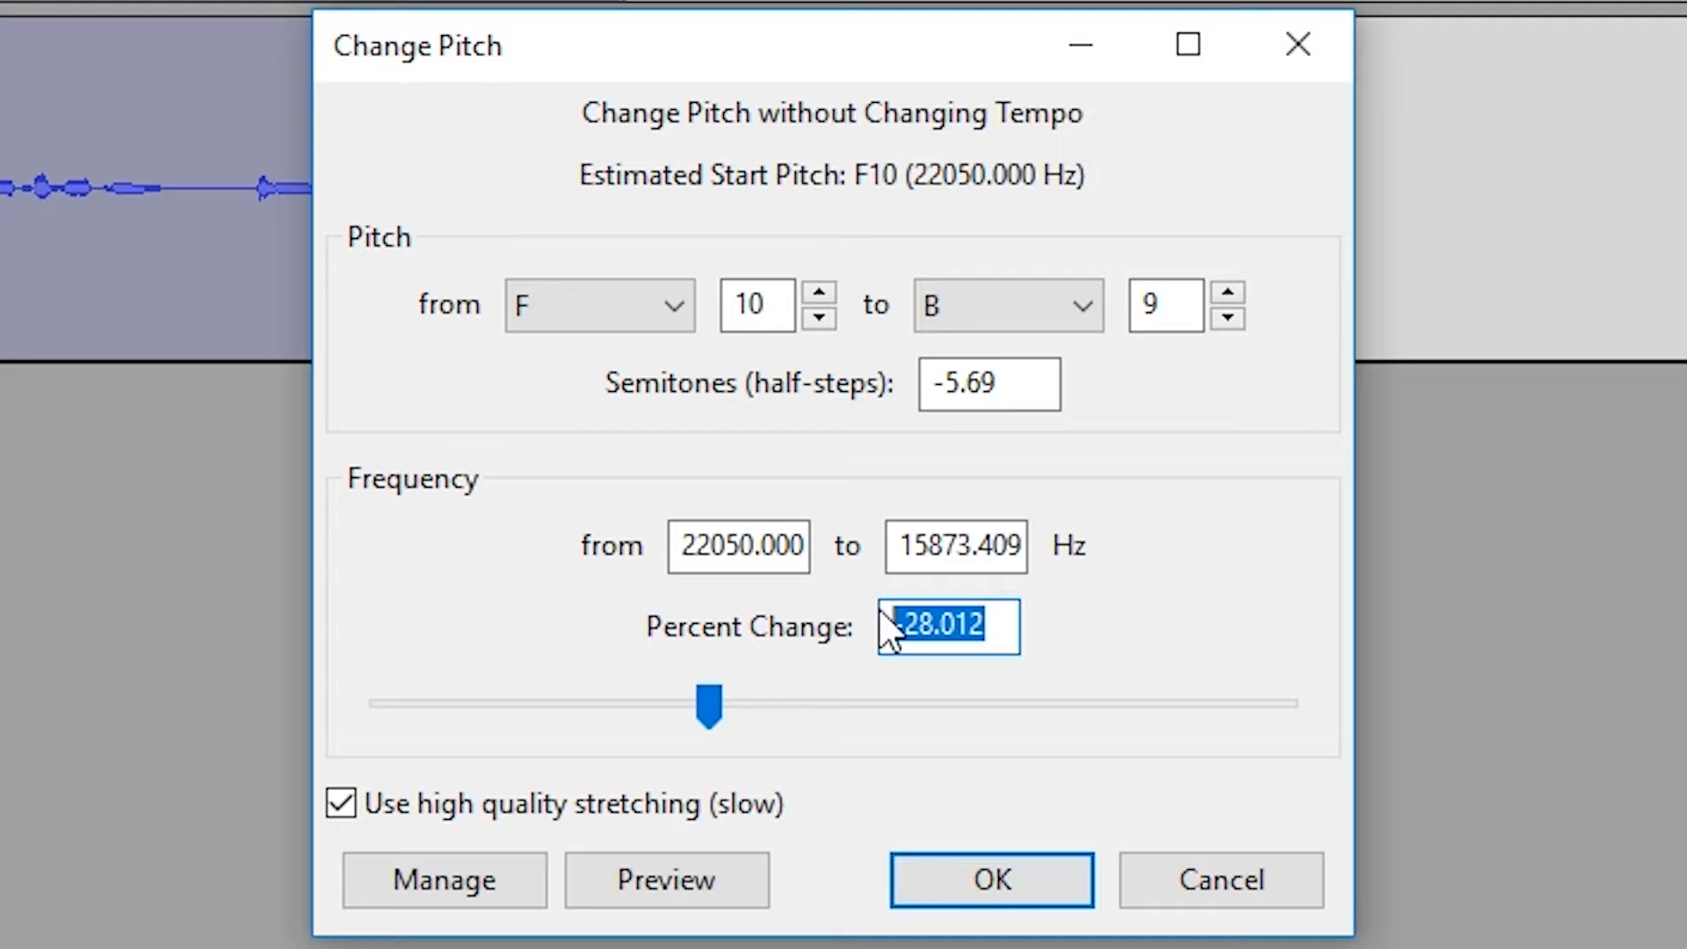
Reset Percent Change to 0, then slide it to -18 percent.
{"action": "left_click_drag", "start_coordinate": [708, 706], "coordinate": [832, 706]}
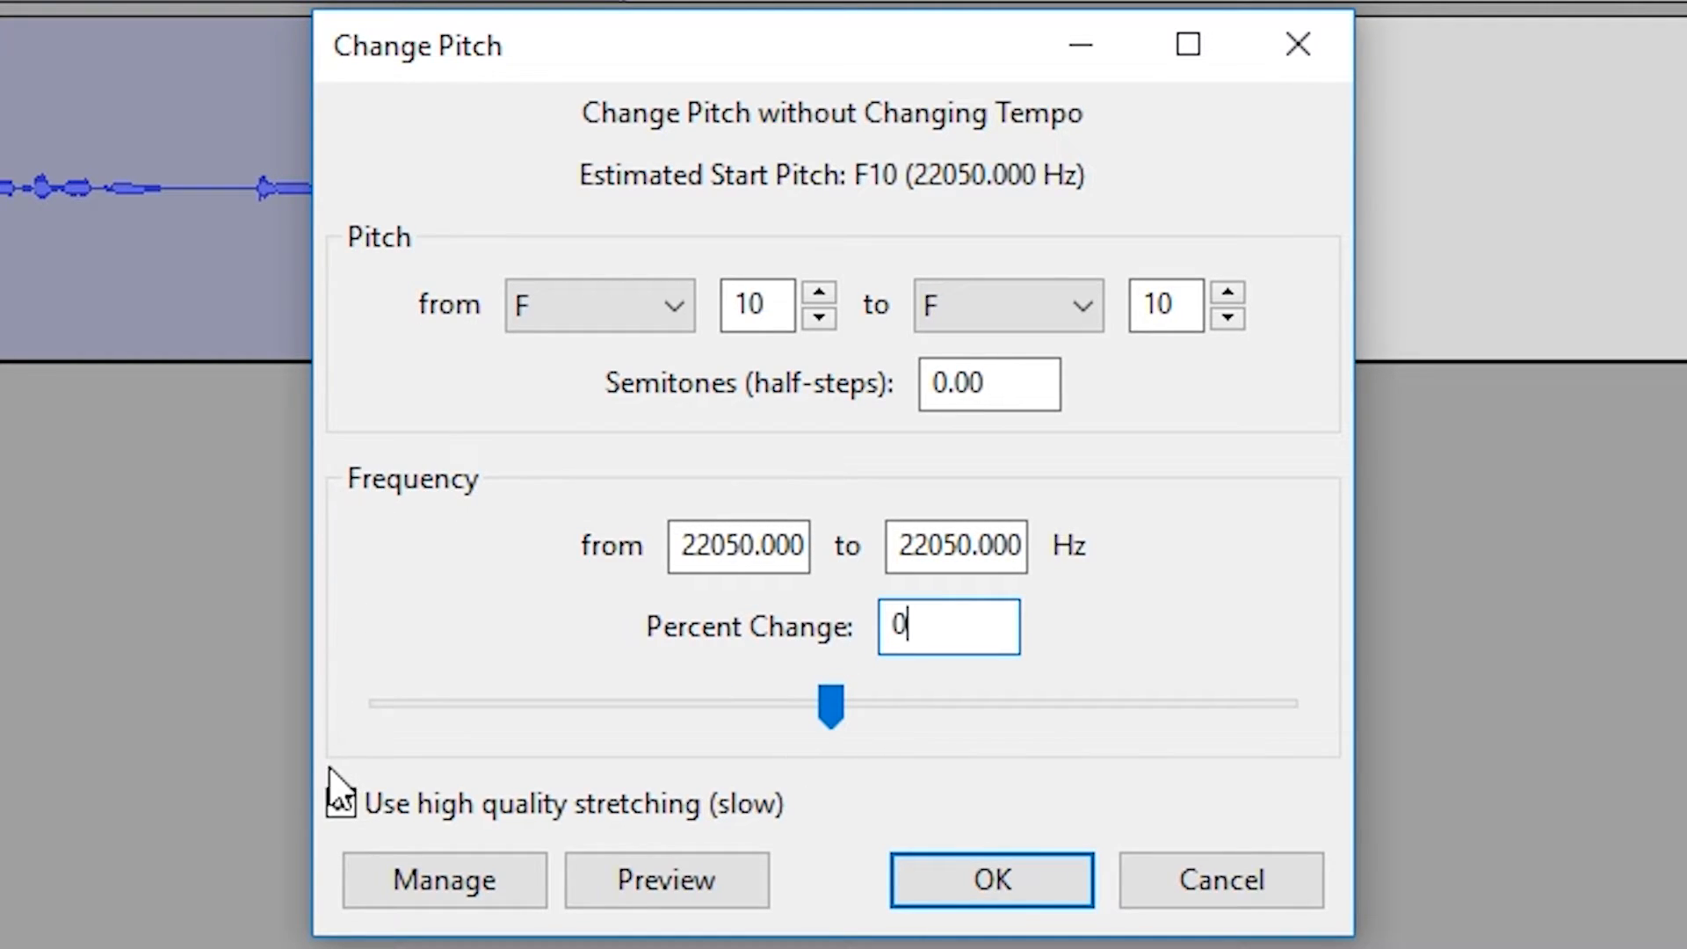
{"action": "left_click", "coordinate": [341, 804]}
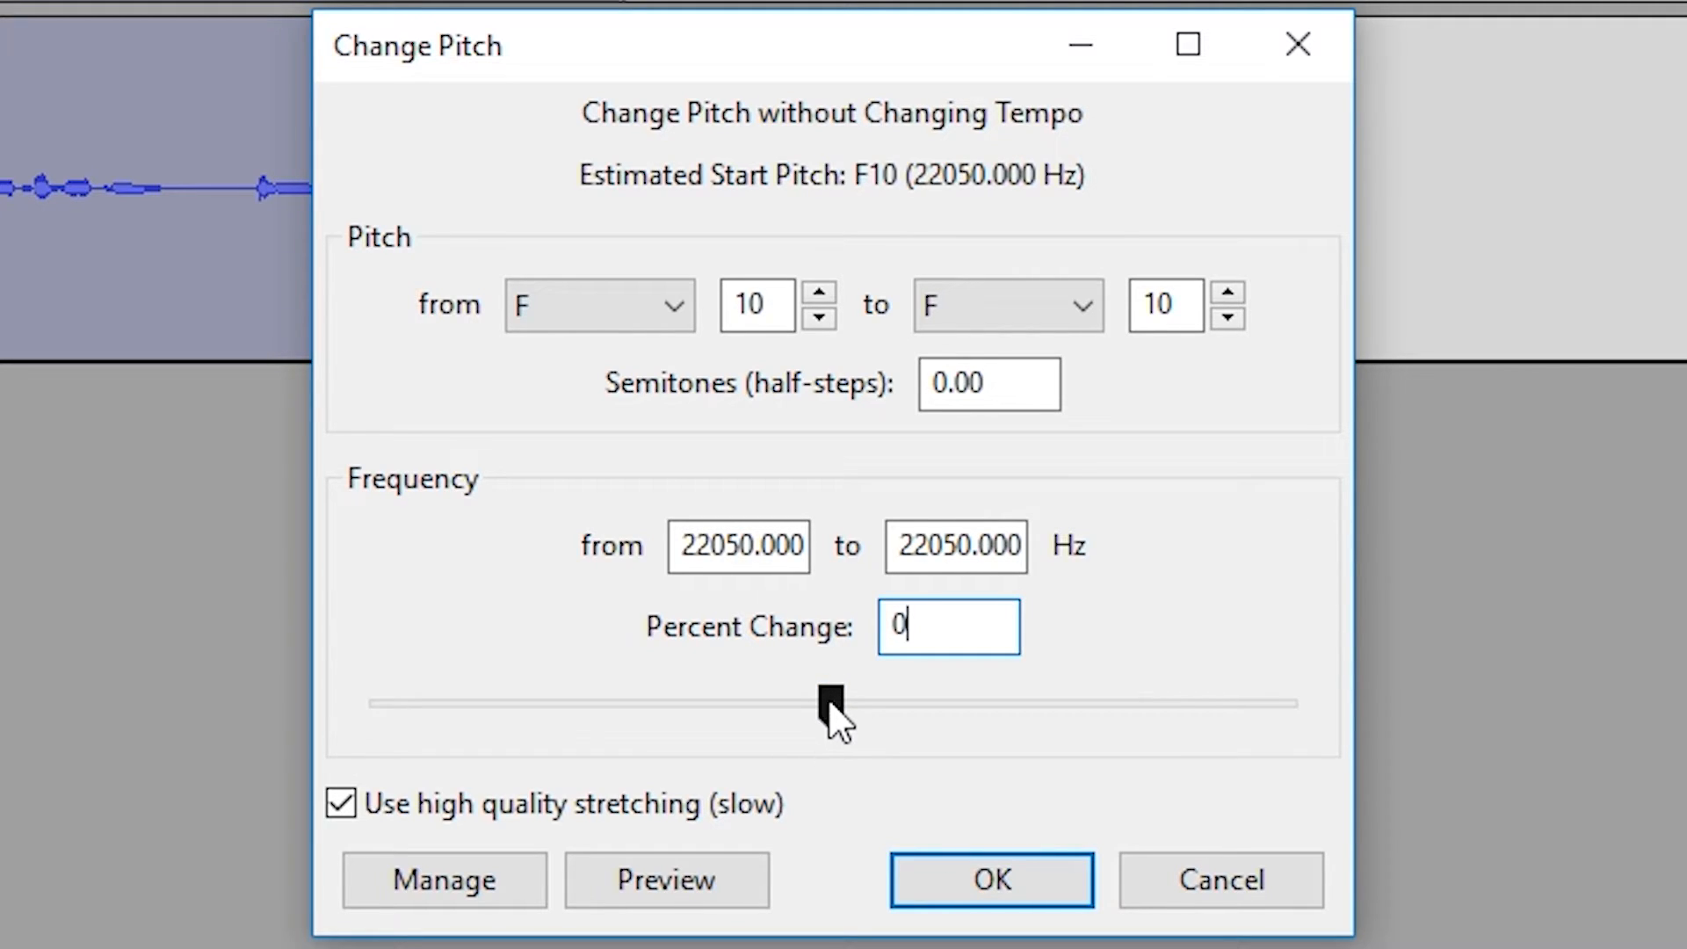
{"action": "mouse_move", "coordinate": [689, 728]}
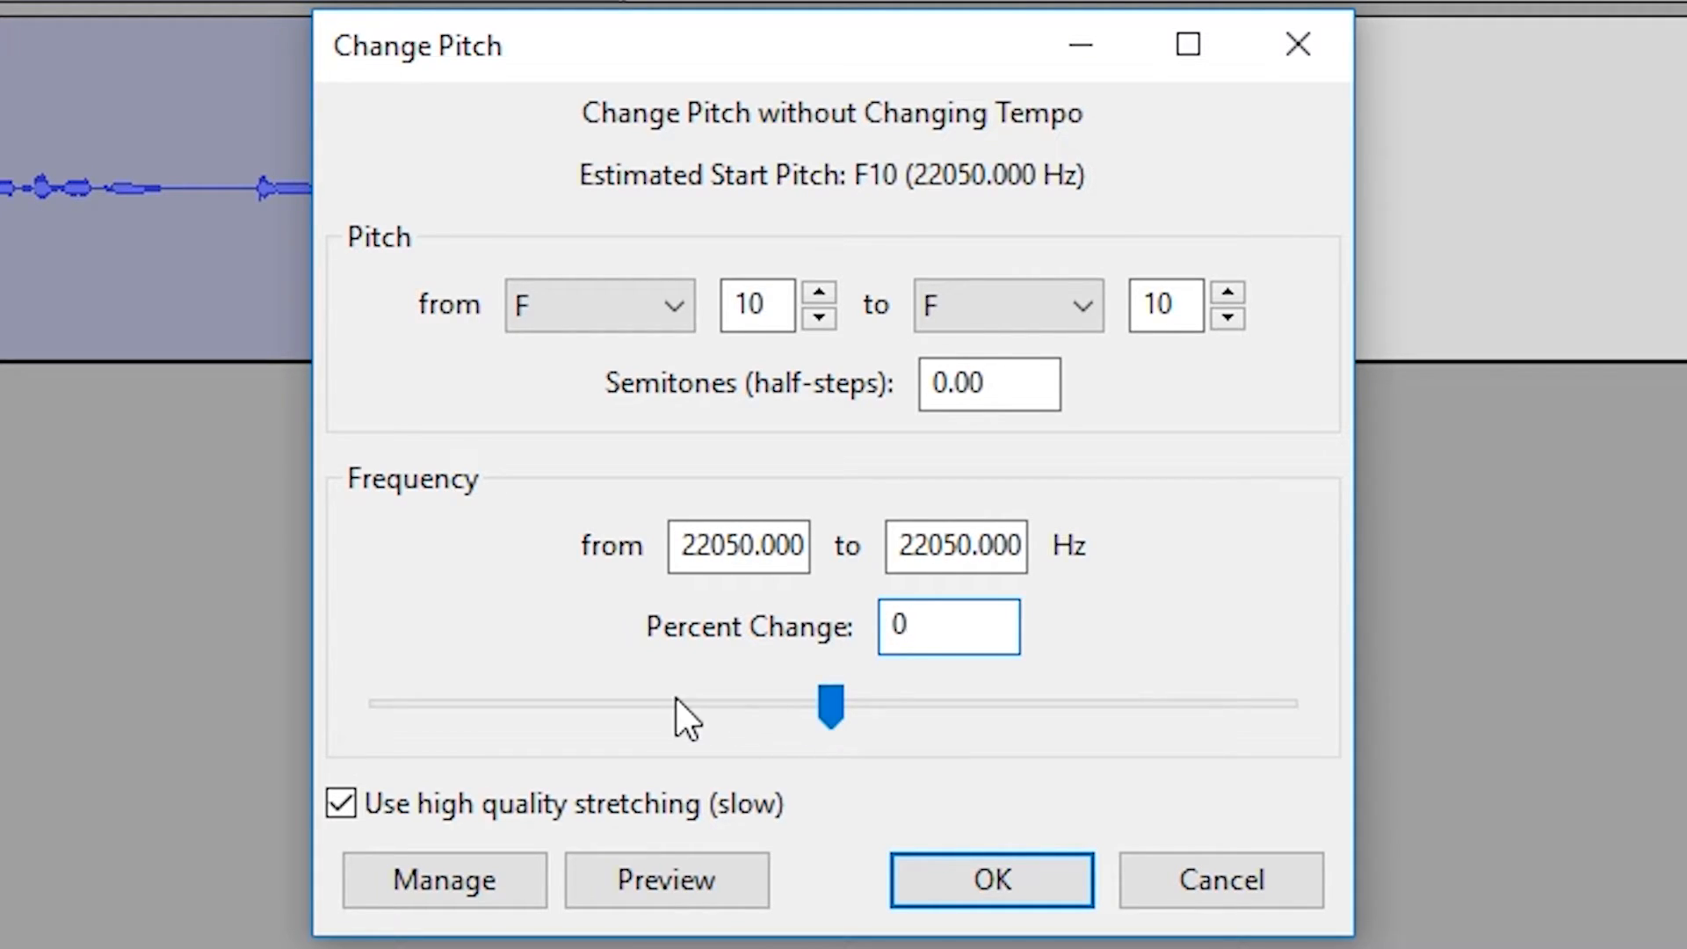
{"action": "left_click_drag", "start_coordinate": [828, 708], "coordinate": [780, 706]}
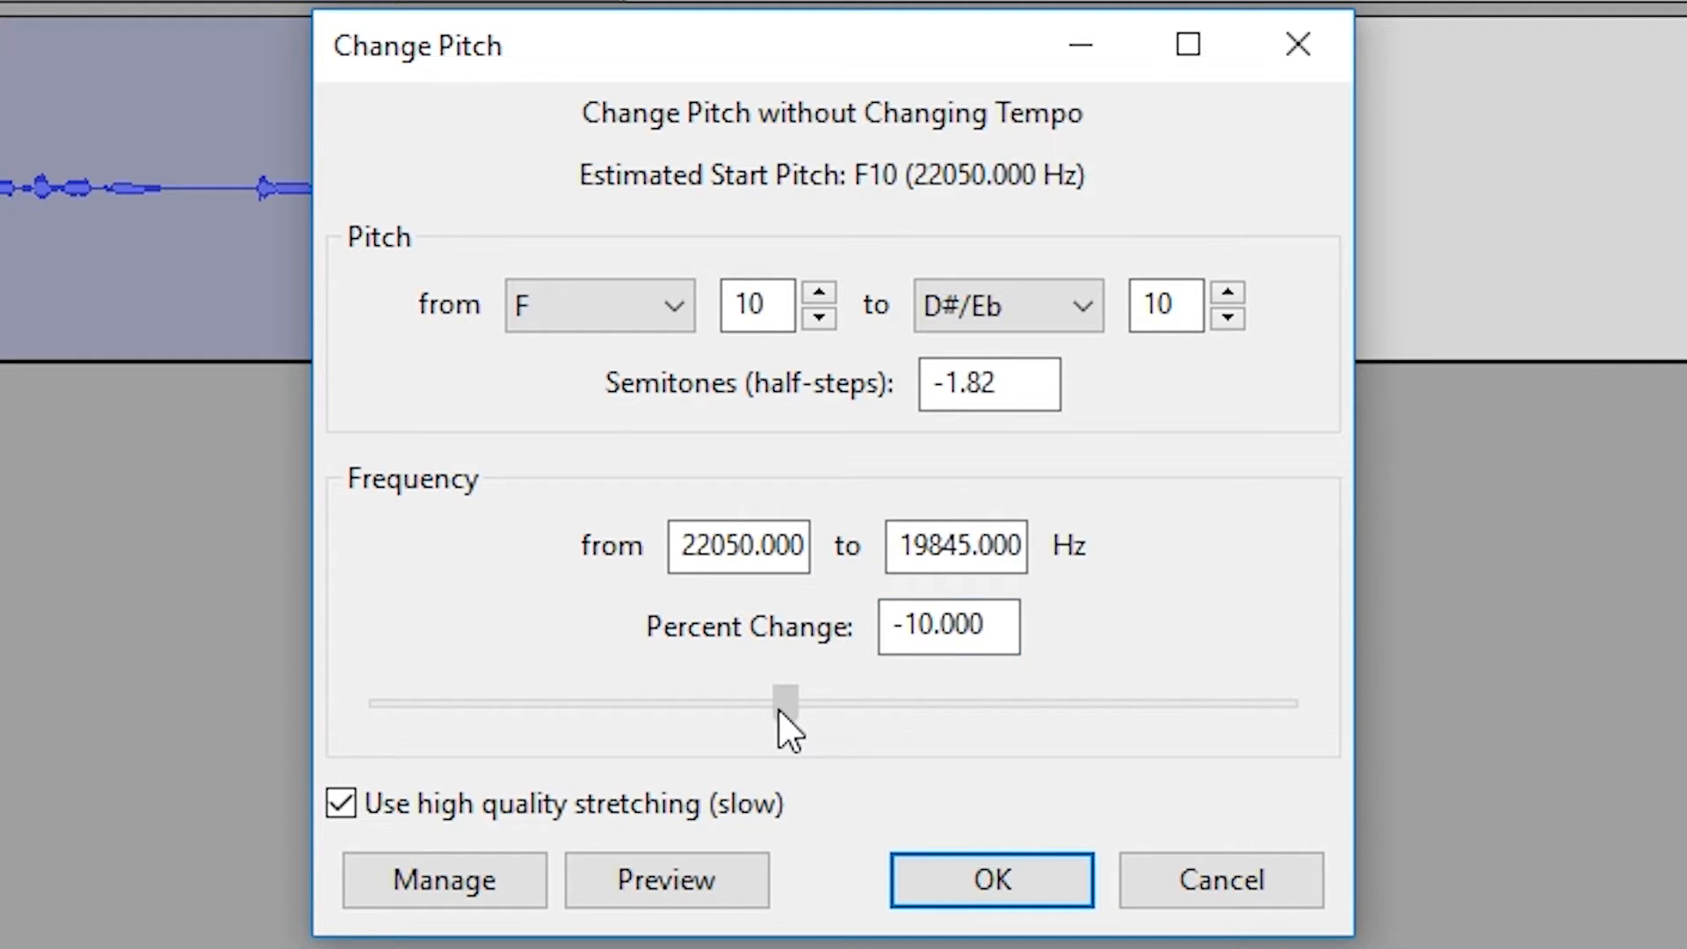
{"action": "left_click_drag", "start_coordinate": [783, 701], "coordinate": [748, 701]}
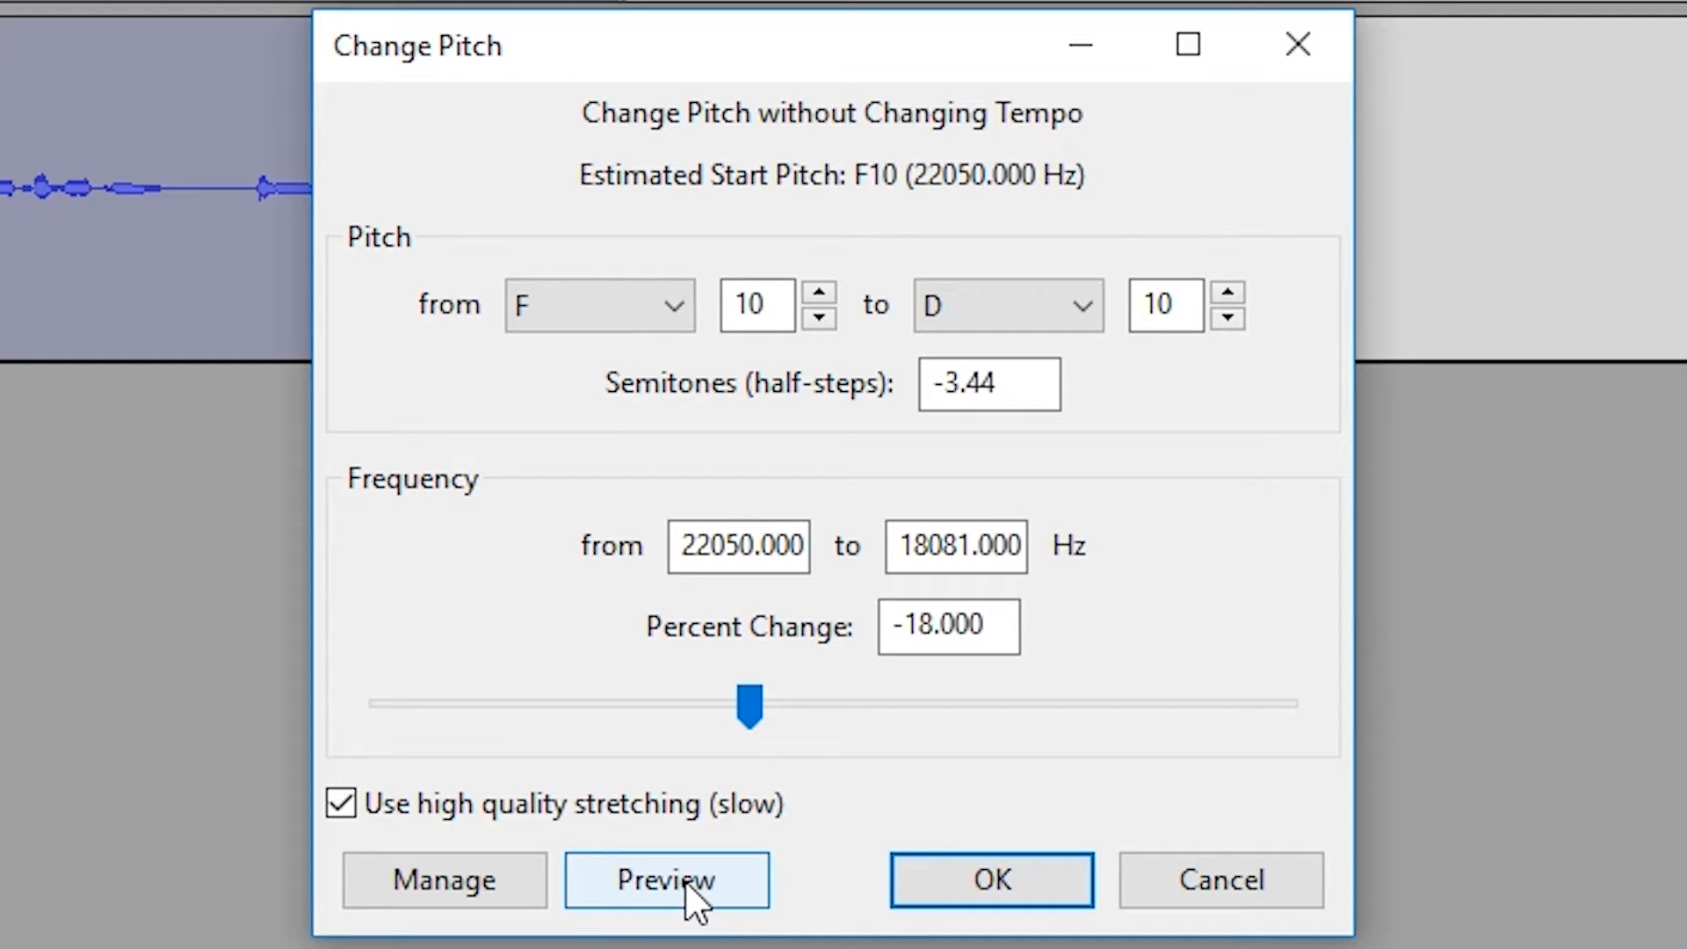
{"action": "mouse_move", "coordinate": [691, 915]}
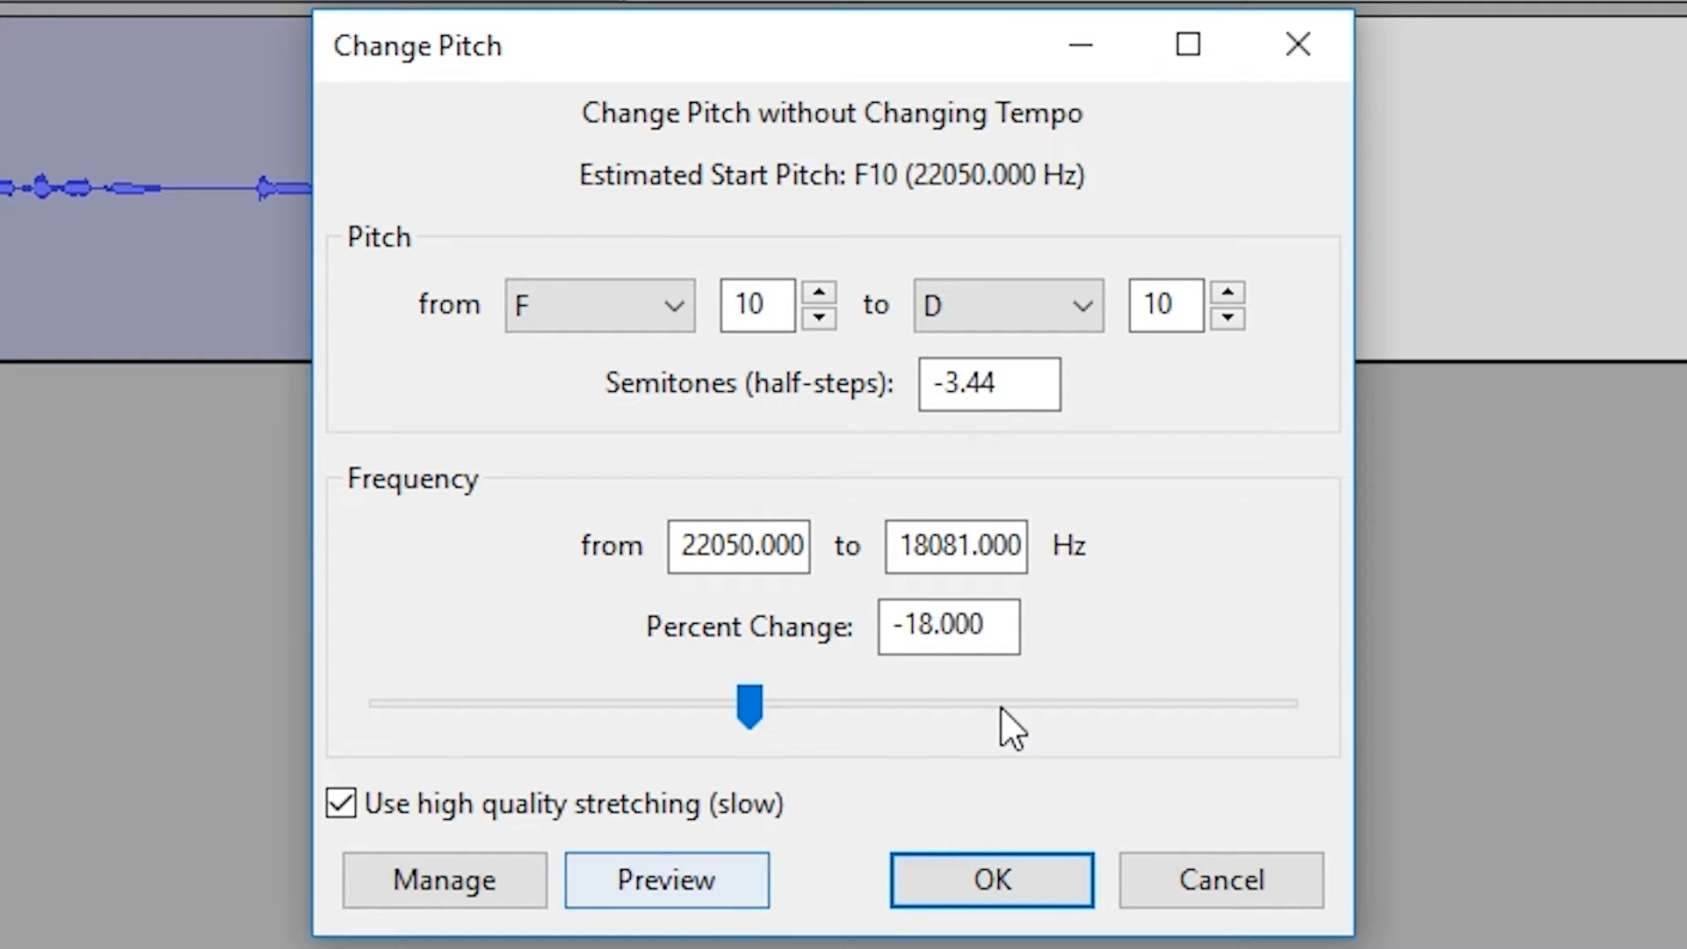
Preview the -18 percent result, then deepen Percent Change to about -28.
{"action": "left_click", "coordinate": [666, 879]}
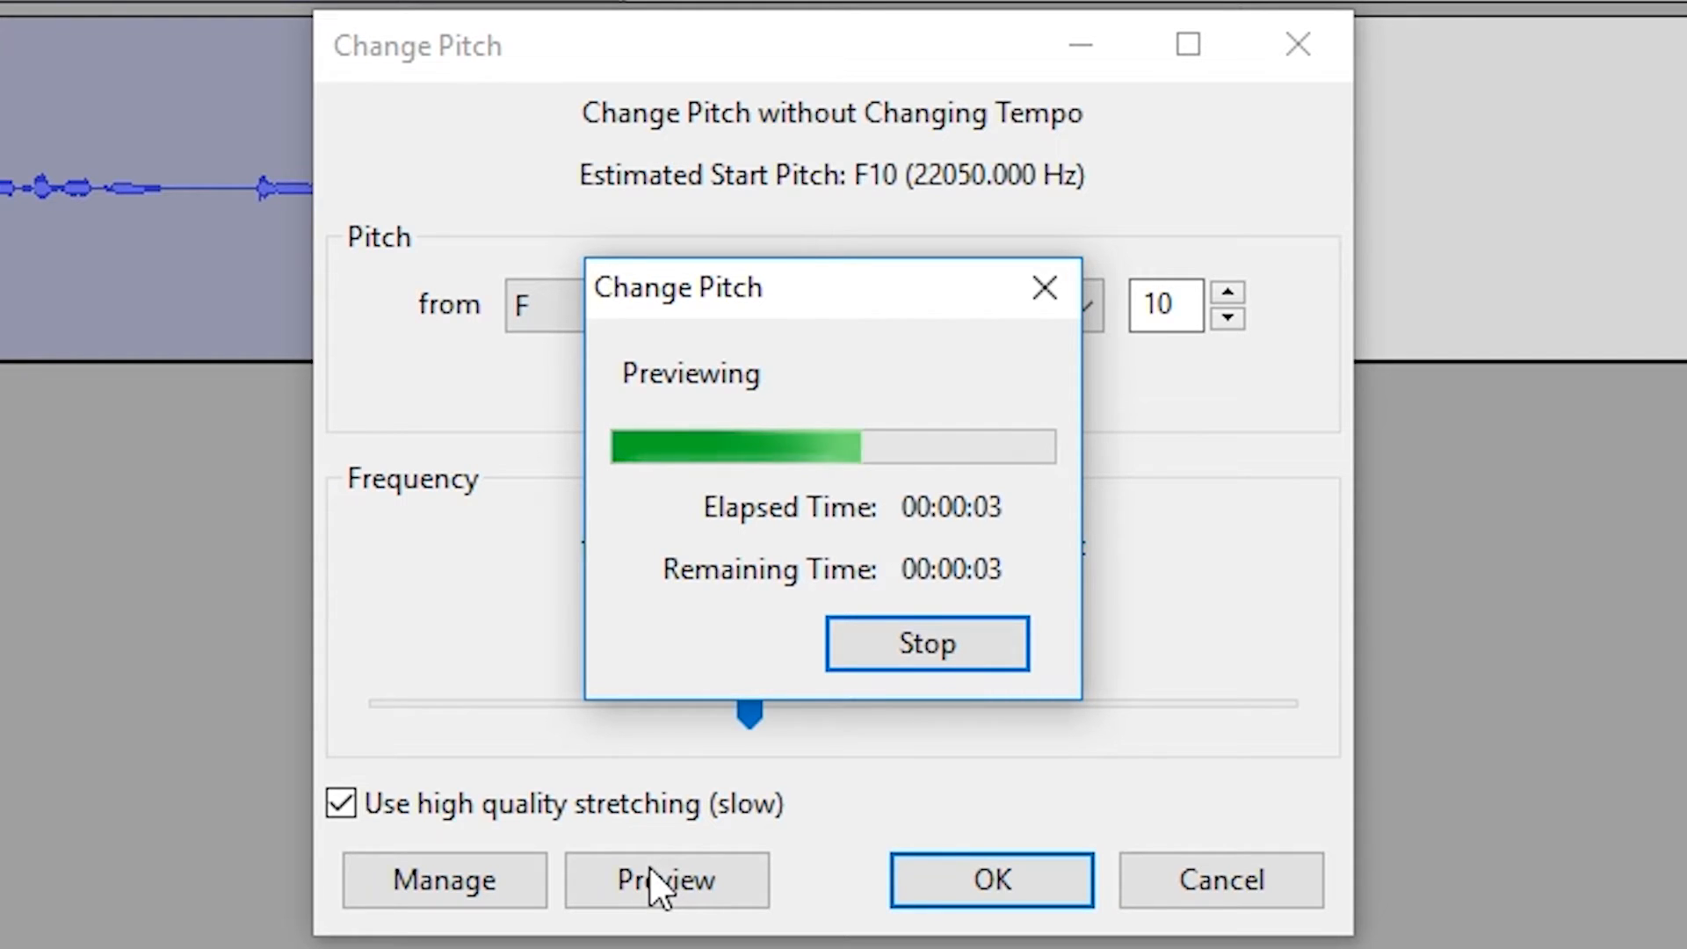
{"action": "mouse_move", "coordinate": [885, 742]}
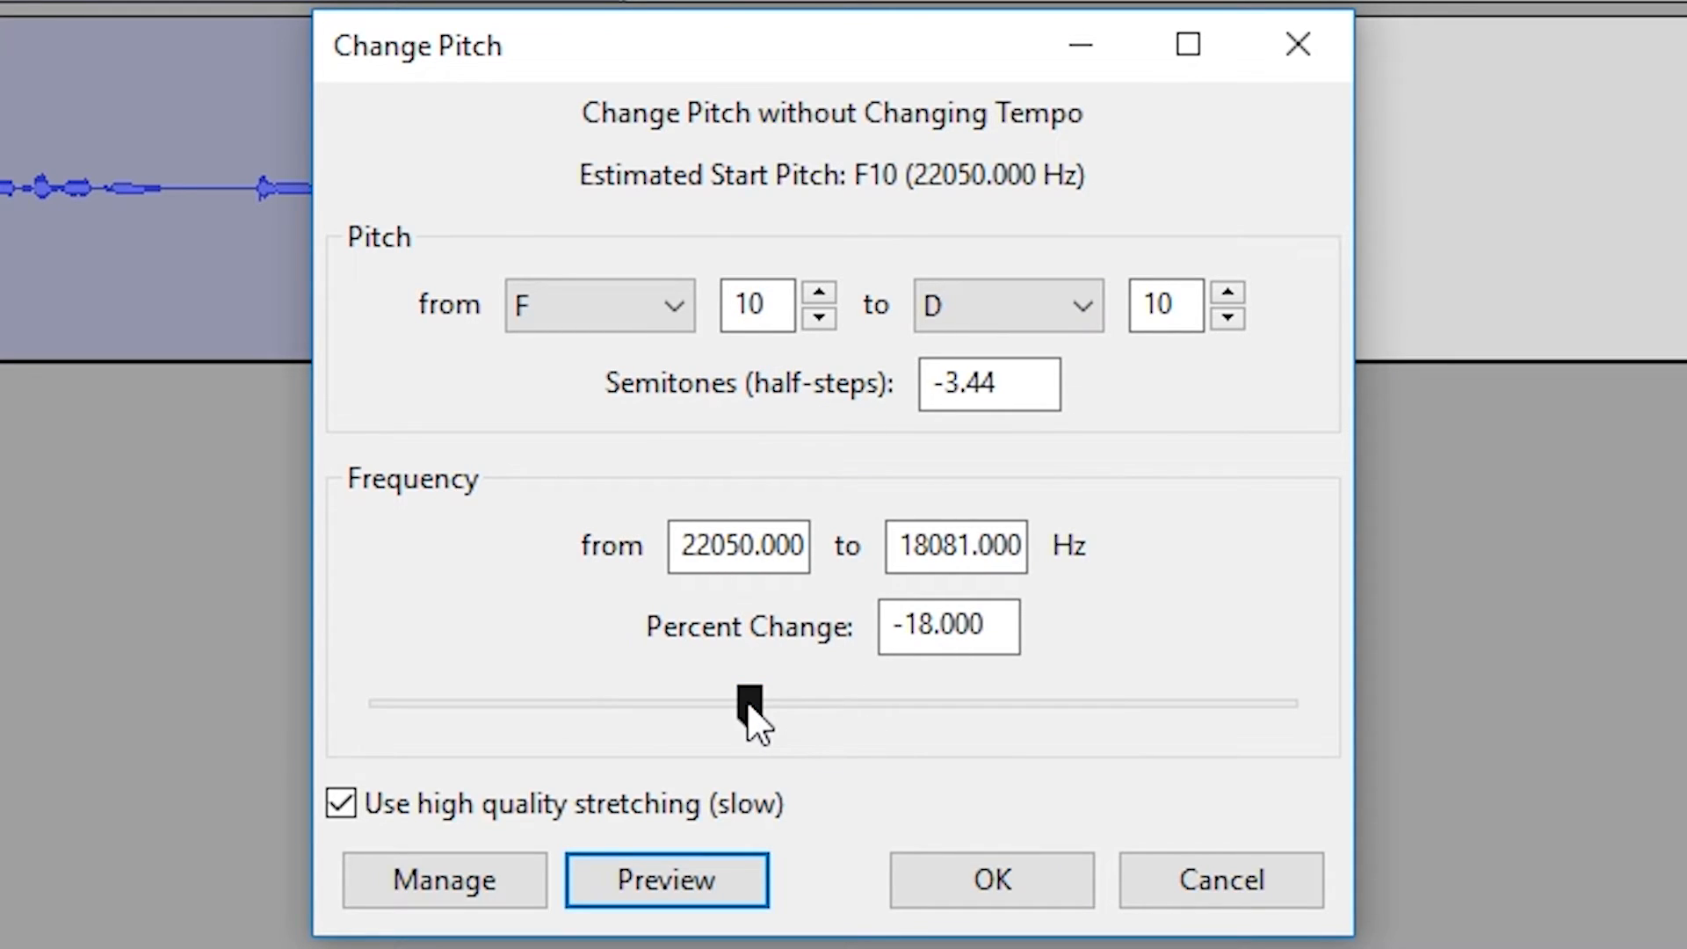
{"action": "left_click_drag", "start_coordinate": [748, 703], "coordinate": [729, 703]}
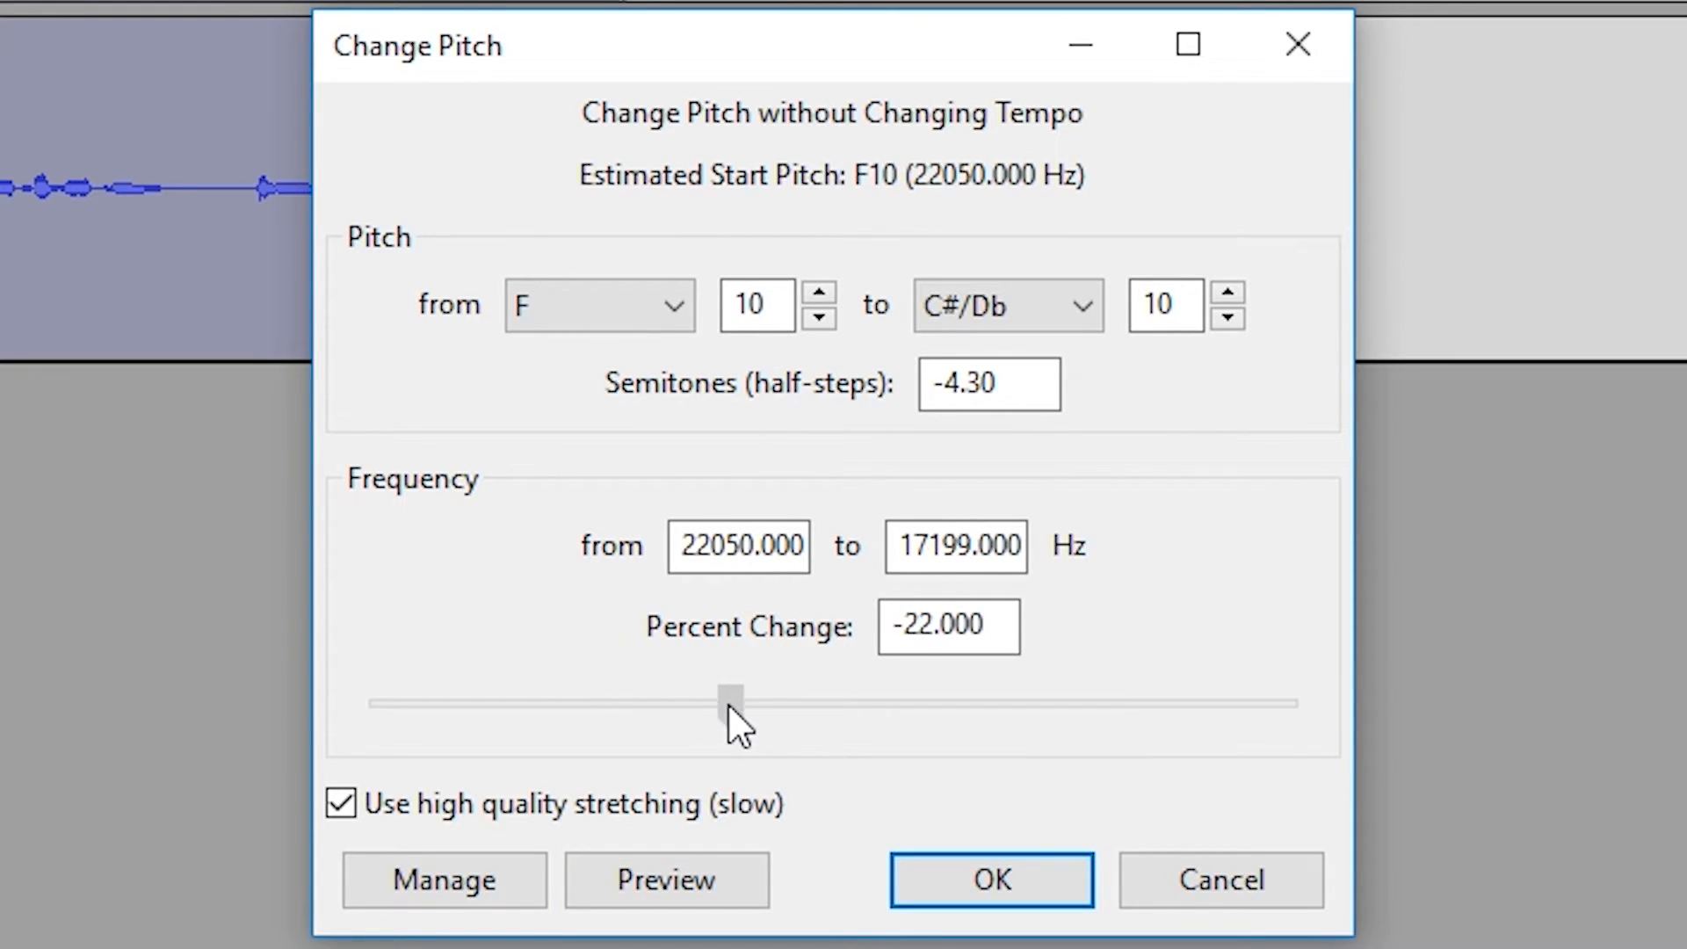
{"action": "left_click_drag", "start_coordinate": [732, 703], "coordinate": [708, 703]}
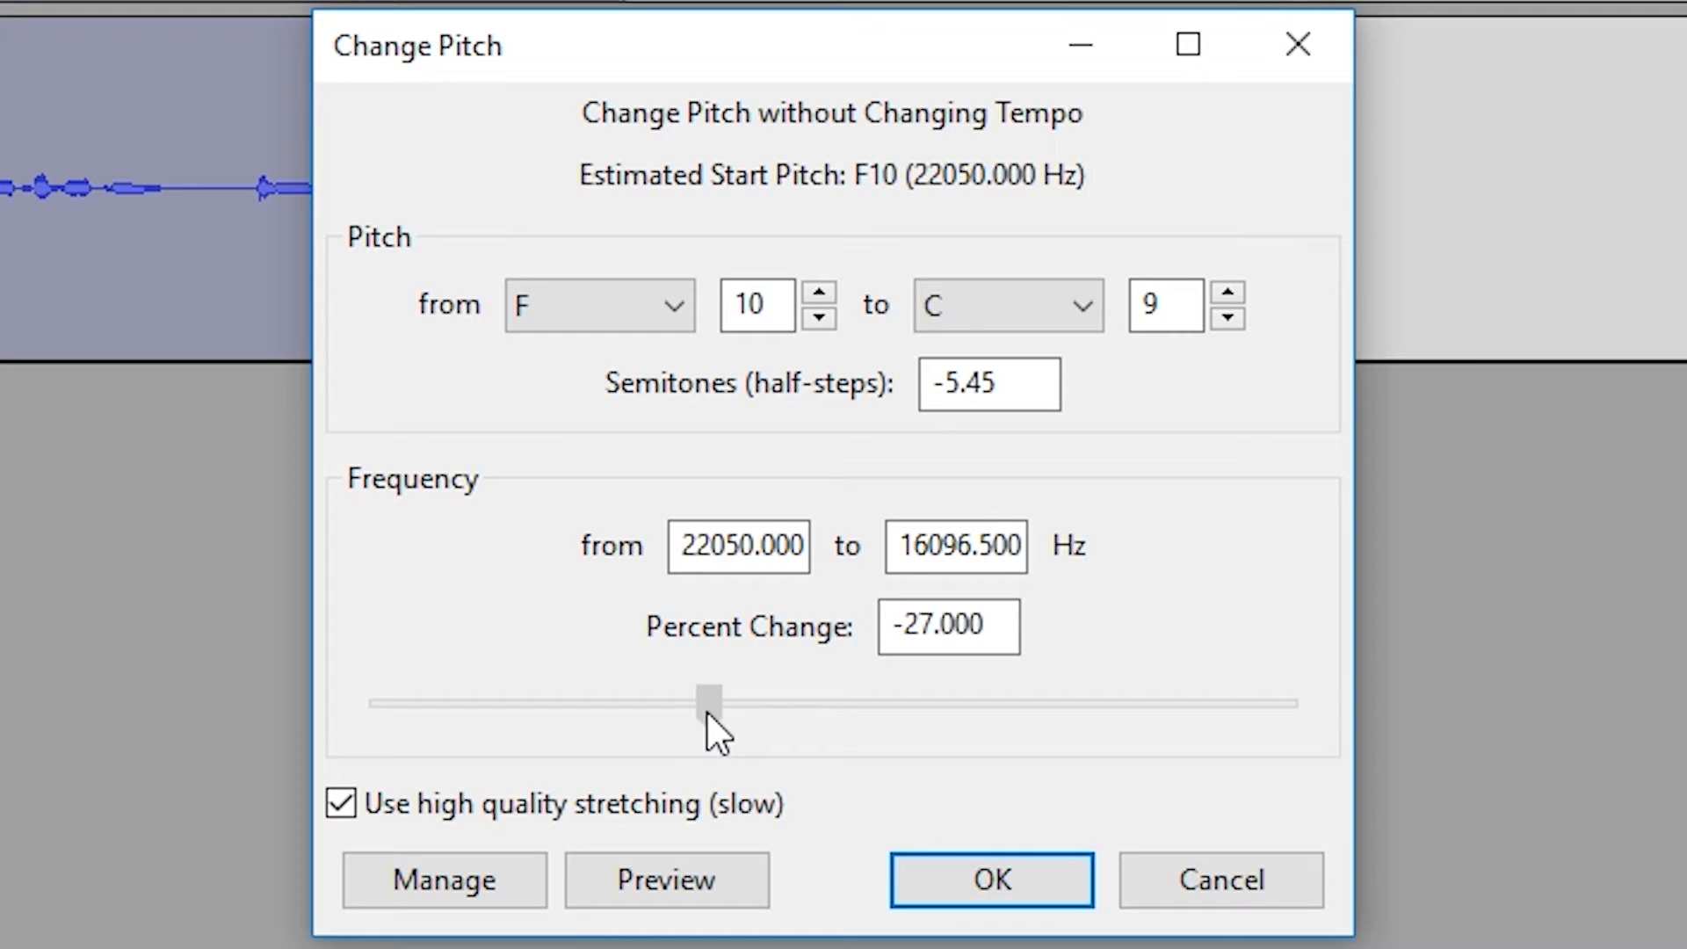
{"action": "left_click_drag", "start_coordinate": [708, 703], "coordinate": [701, 708]}
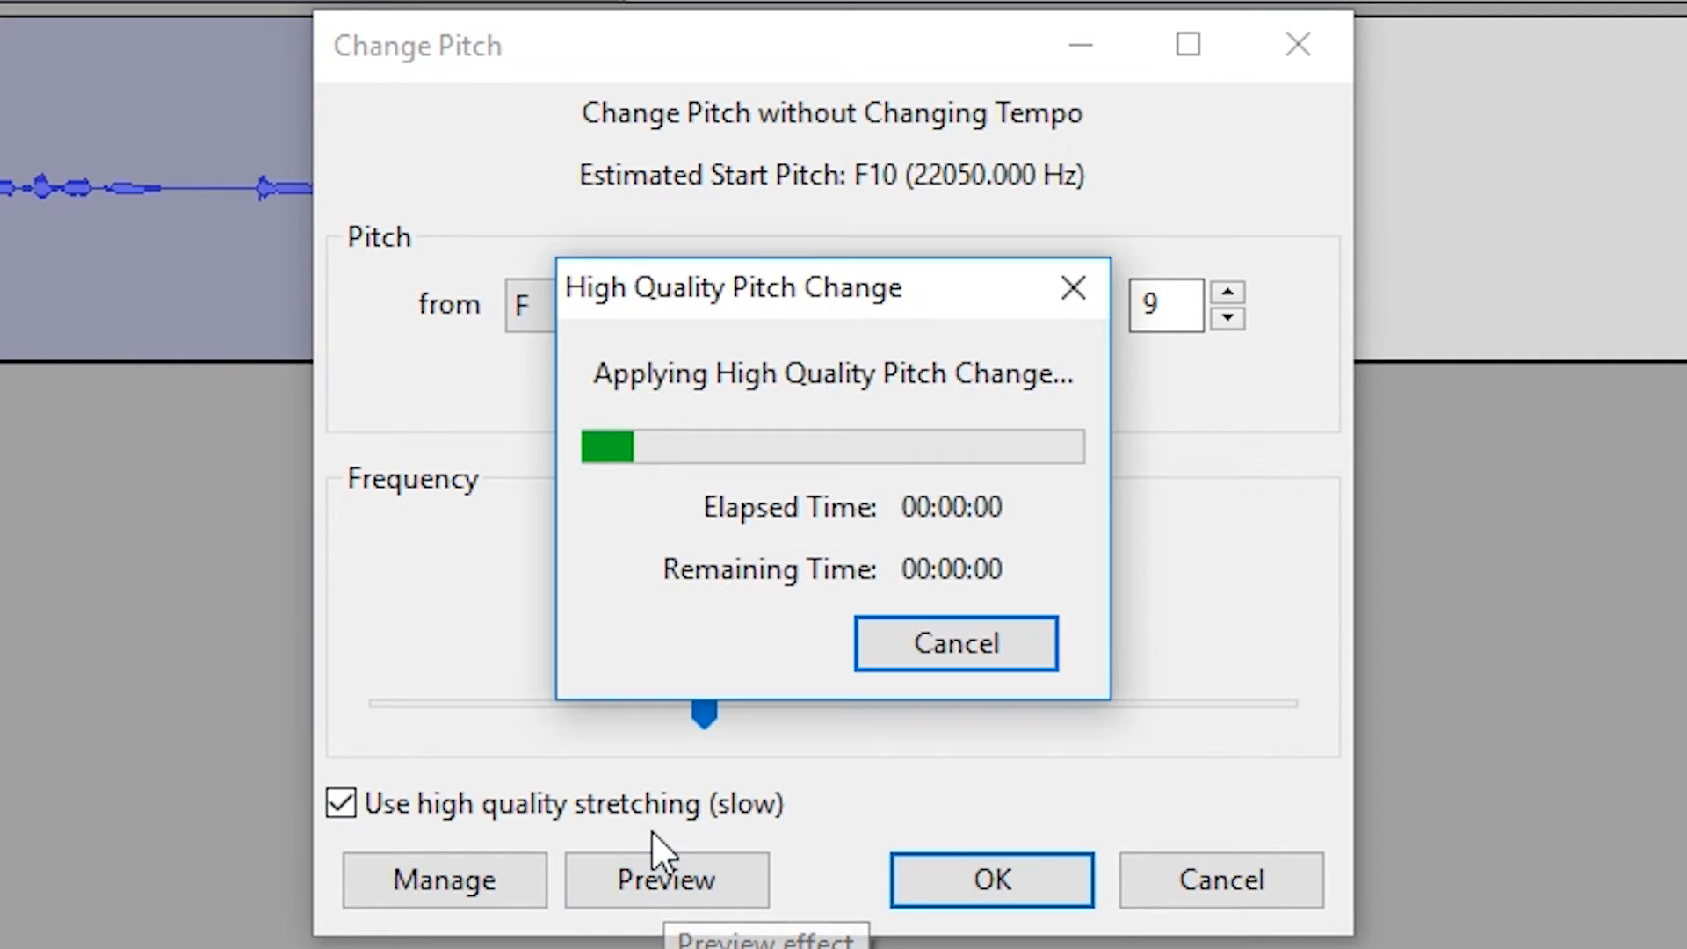
{"action": "left_click", "coordinate": [664, 880]}
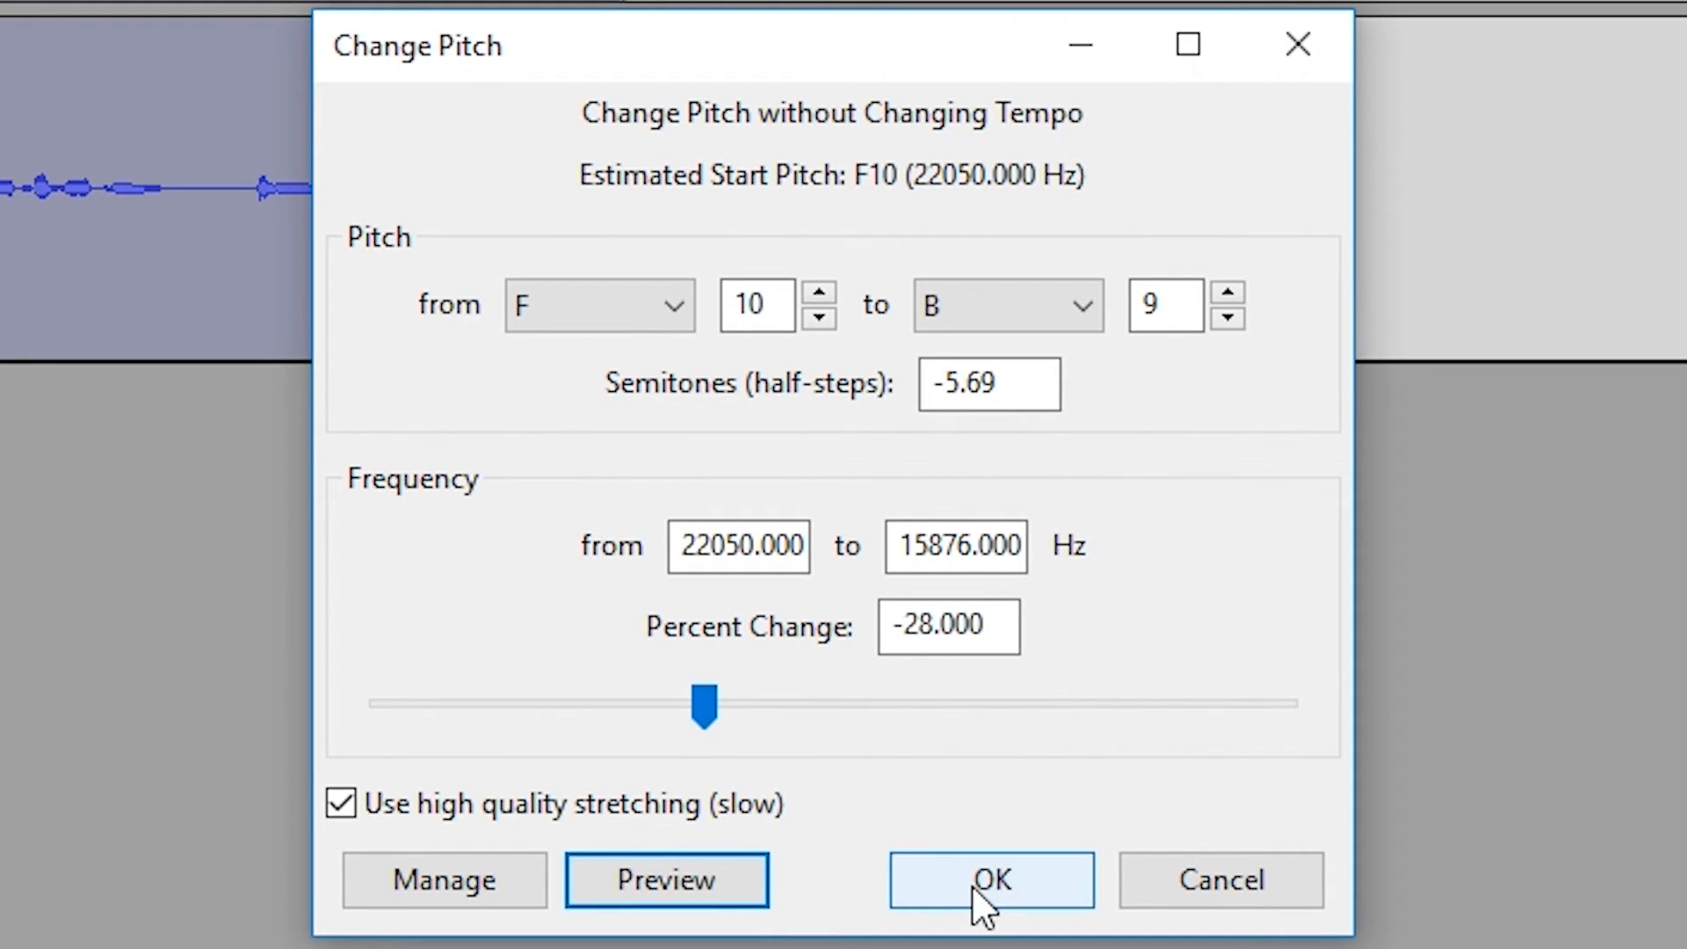
Apply the -28 percent Change Pitch effect and play back the lowered recording.
{"action": "left_click", "coordinate": [990, 881]}
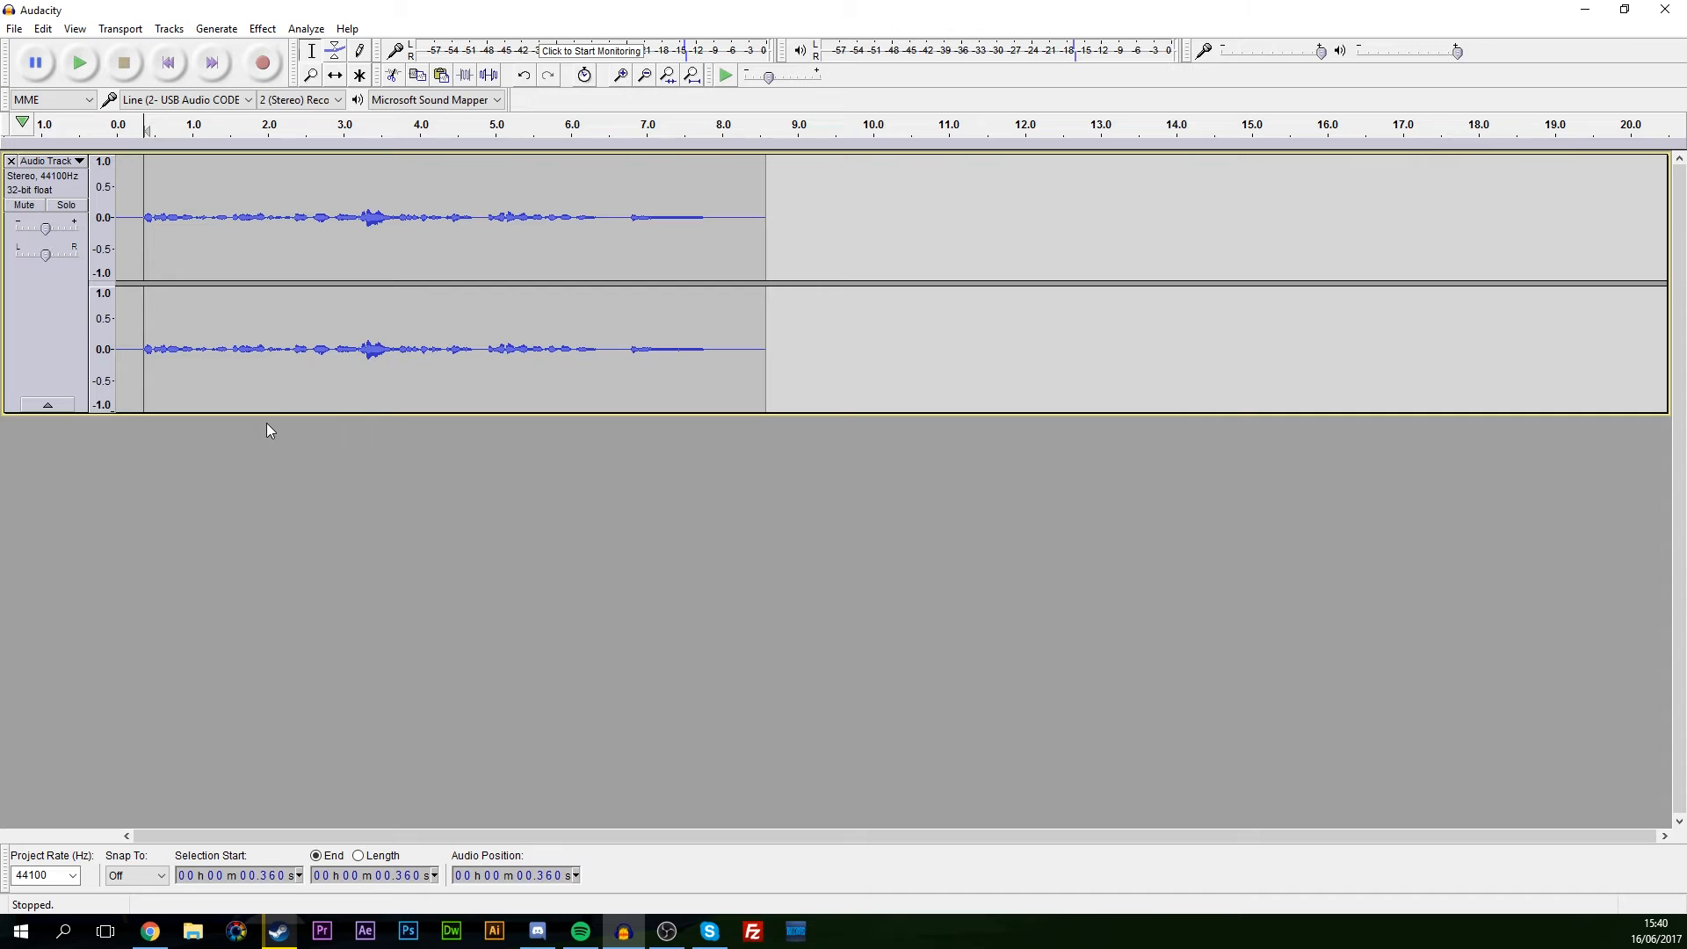
{"action": "left_click", "coordinate": [80, 61]}
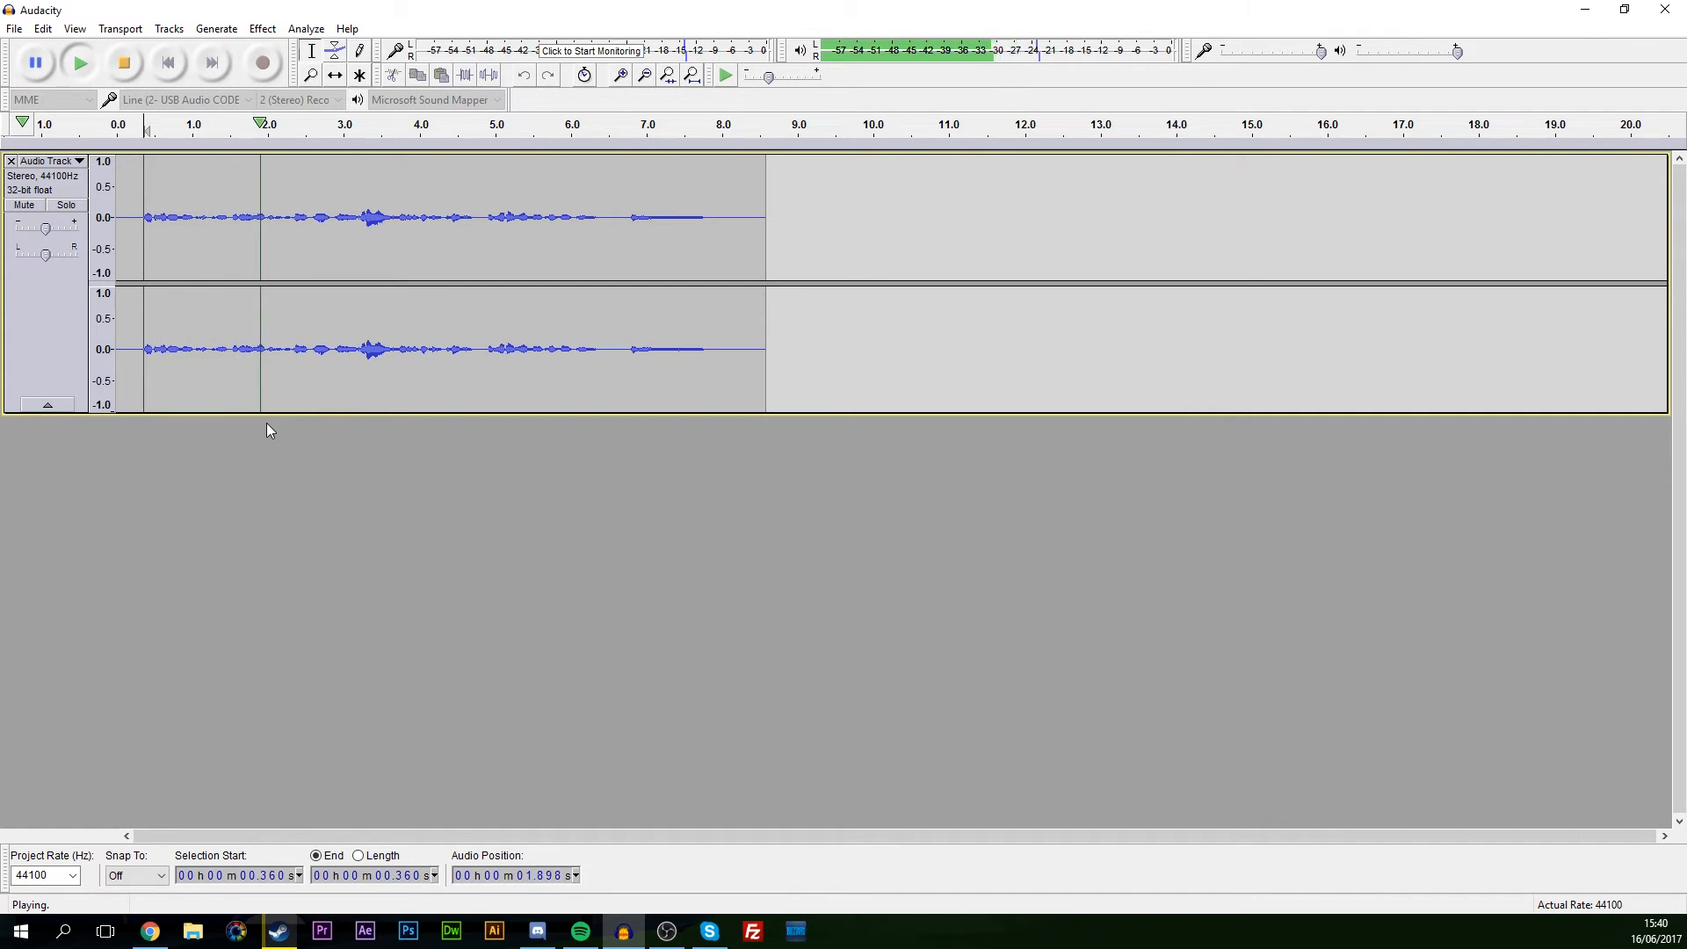